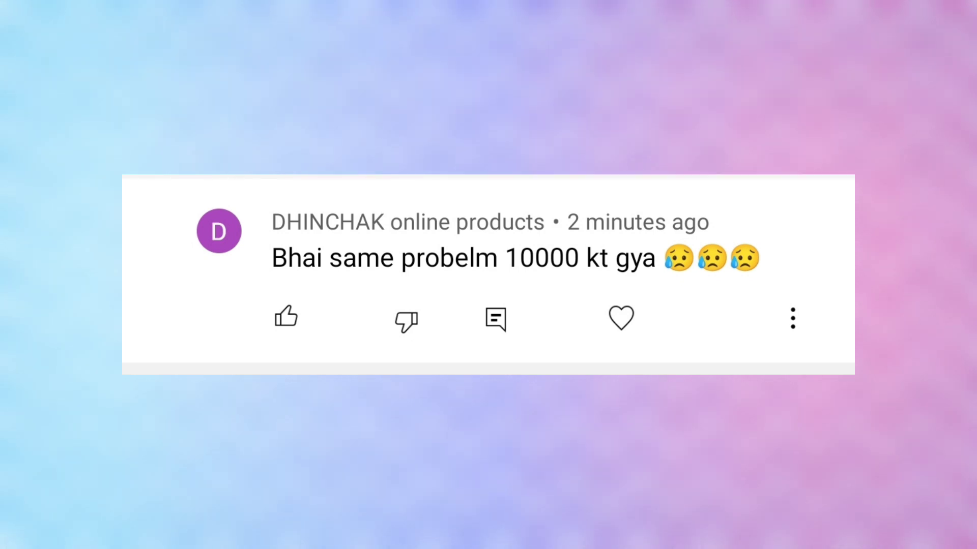
- Scroll past the viewer's comment about losing 10,000 to the Finance & Business folder
scroll(down, 3)
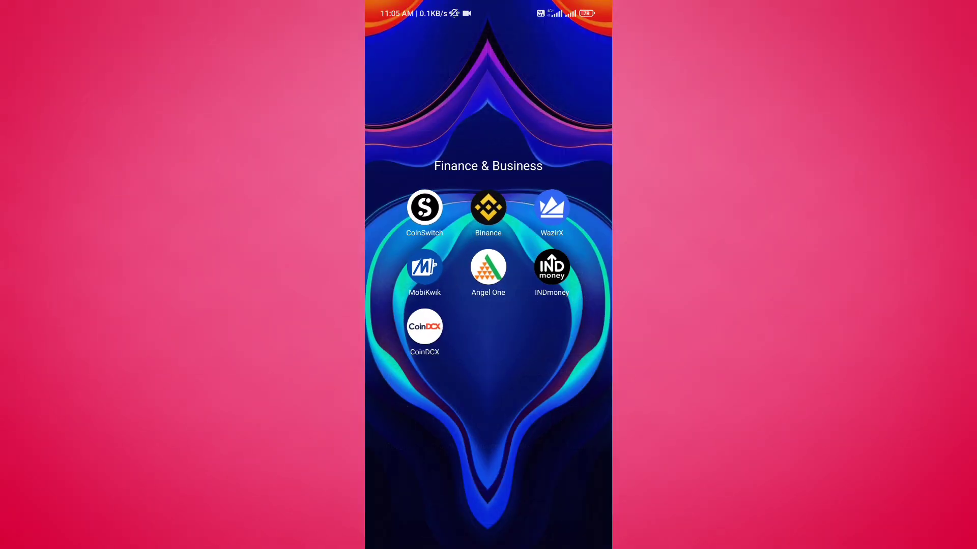
- Open Angel One's Funds transactions to list added deposits, including failed and successful transfers
click(488, 270)
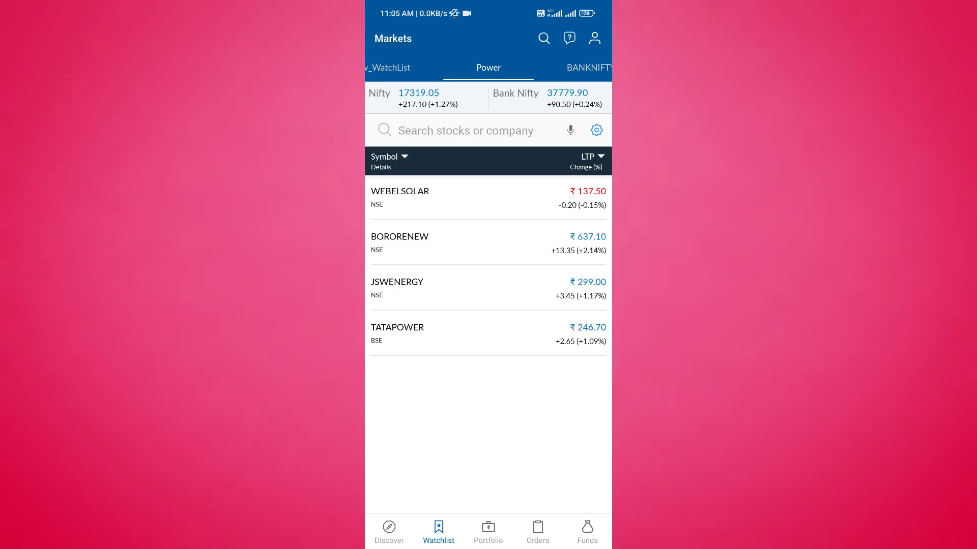
click(537, 531)
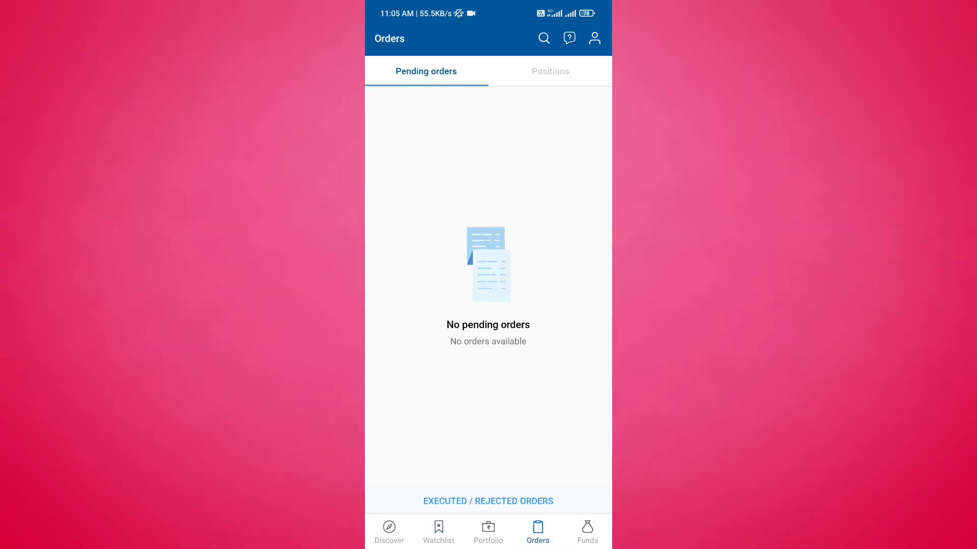
click(586, 531)
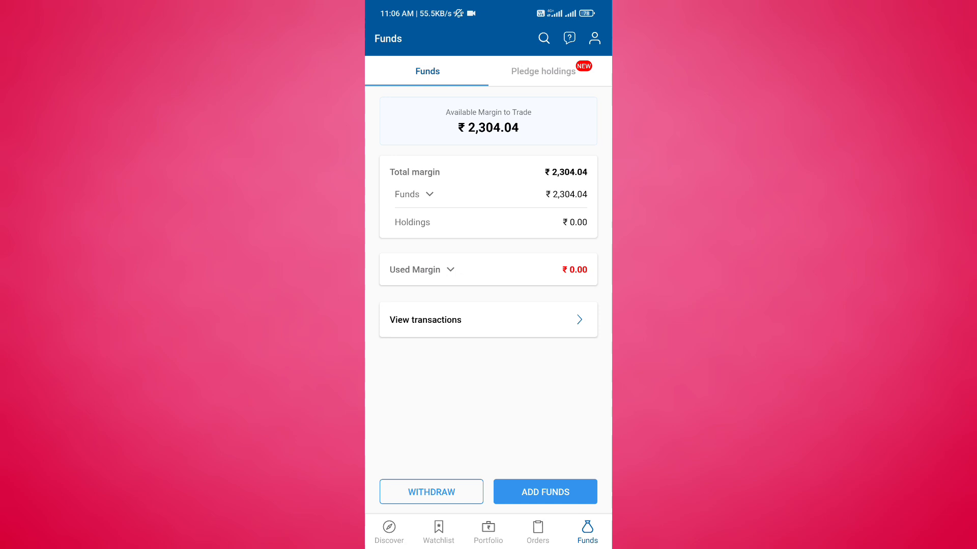
click(543, 491)
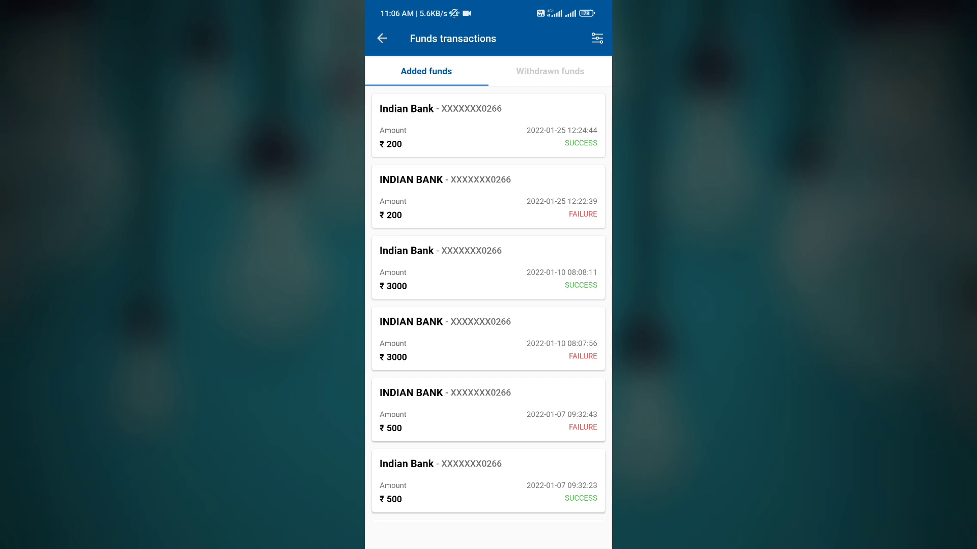
- Preview the ADD FUNDS payment options, then go back and return to the watchlist
click(382, 38)
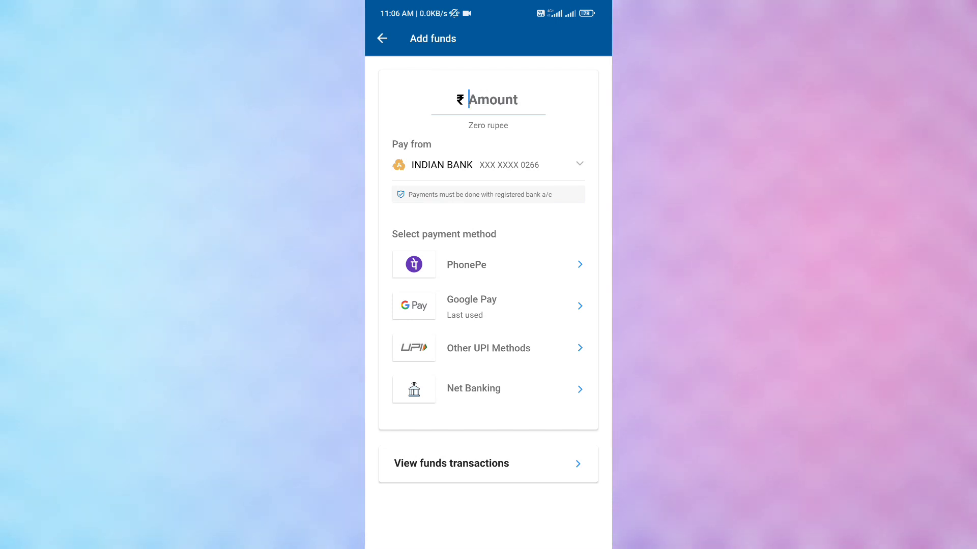
click(381, 38)
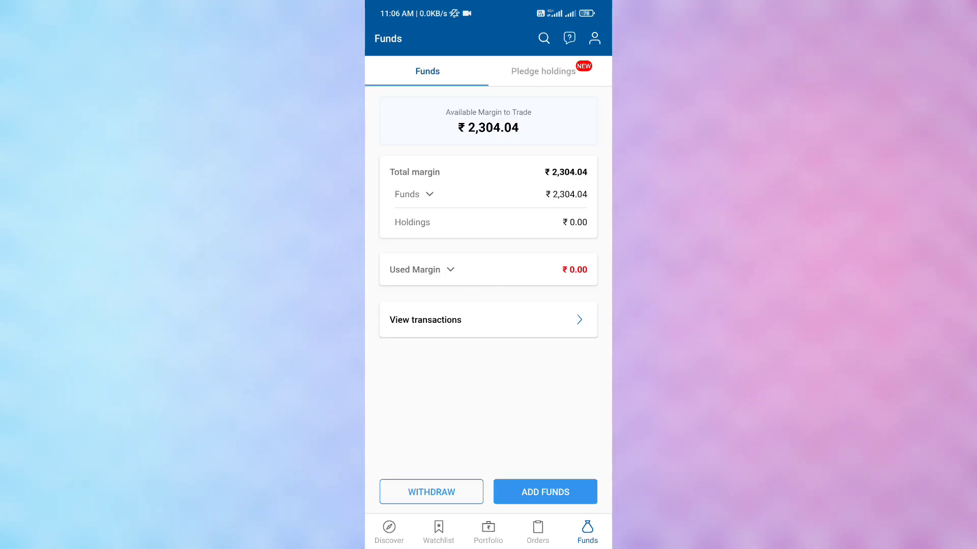
click(439, 532)
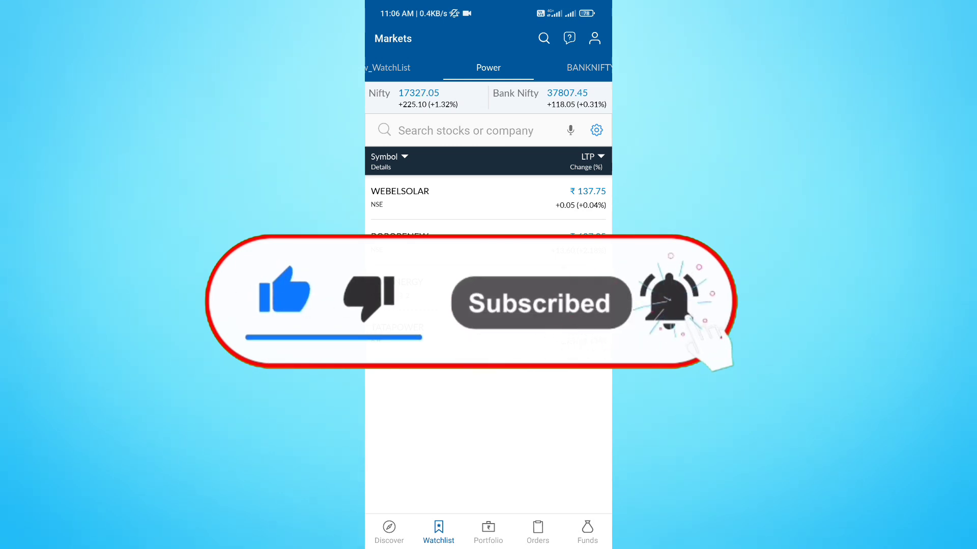
- View the Funds tab with ₹2,304.04 available margin, then return to the watchlist
click(586, 530)
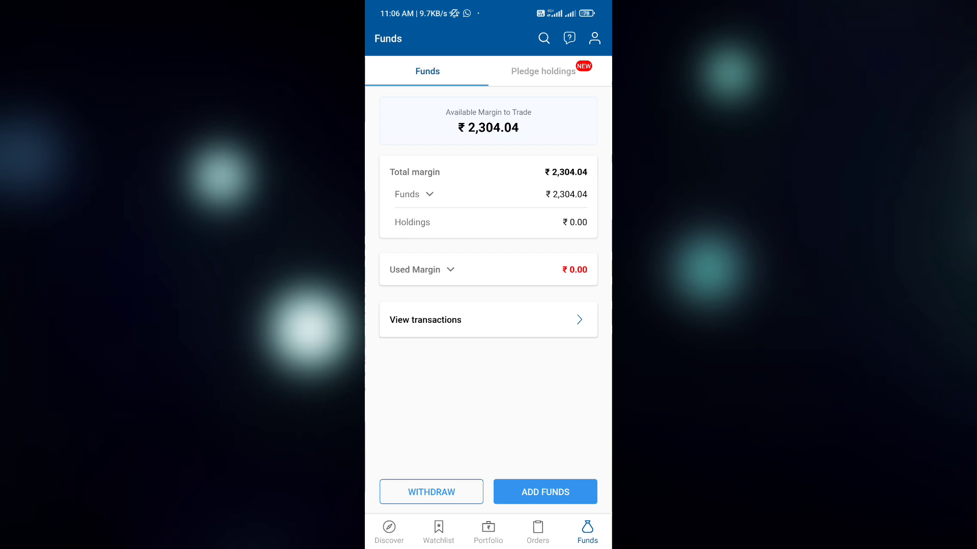
click(438, 531)
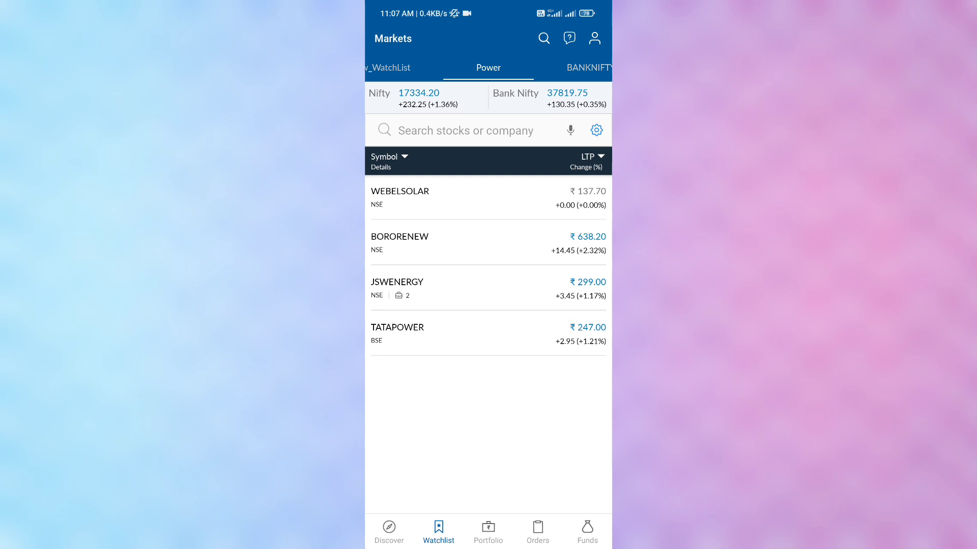
- Open the 2021-22 ledger report form from Funds, then go back
click(586, 531)
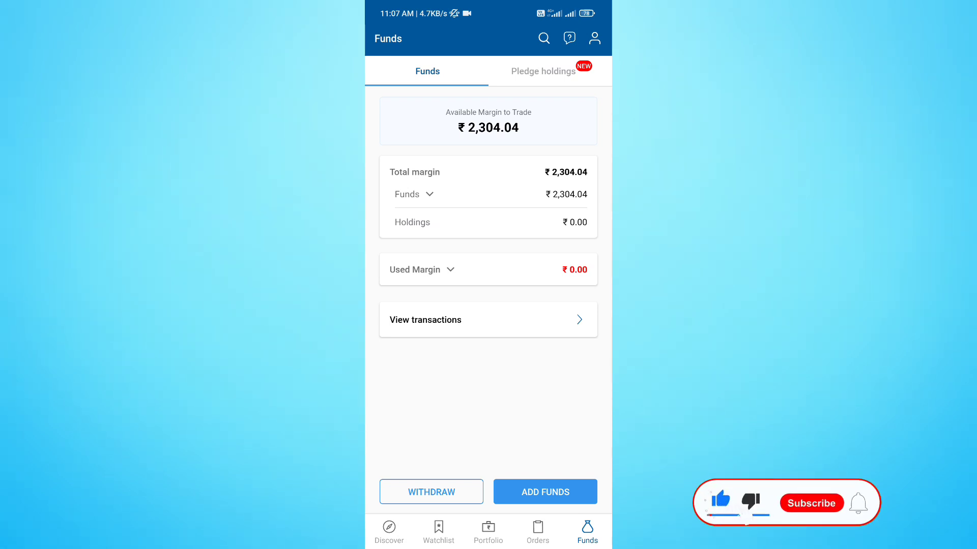
click(811, 503)
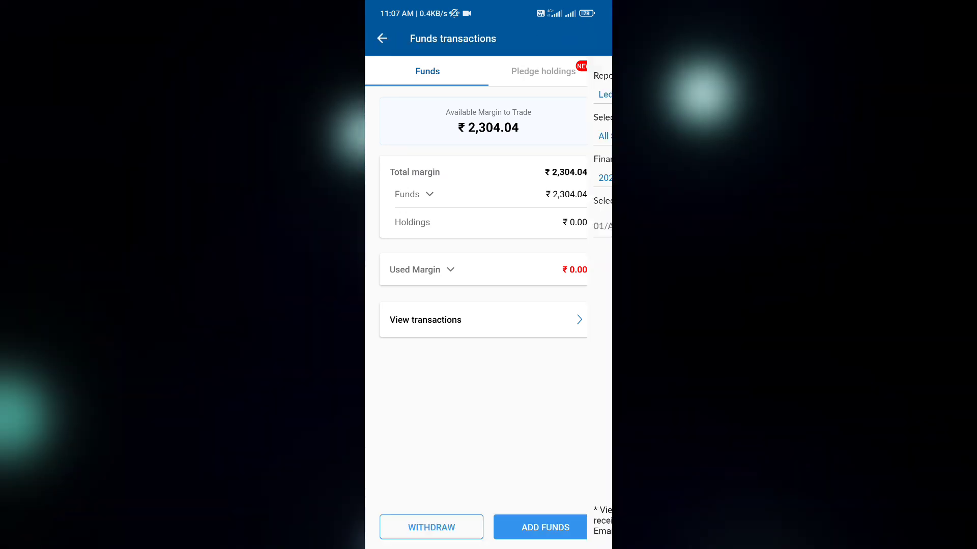
click(483, 319)
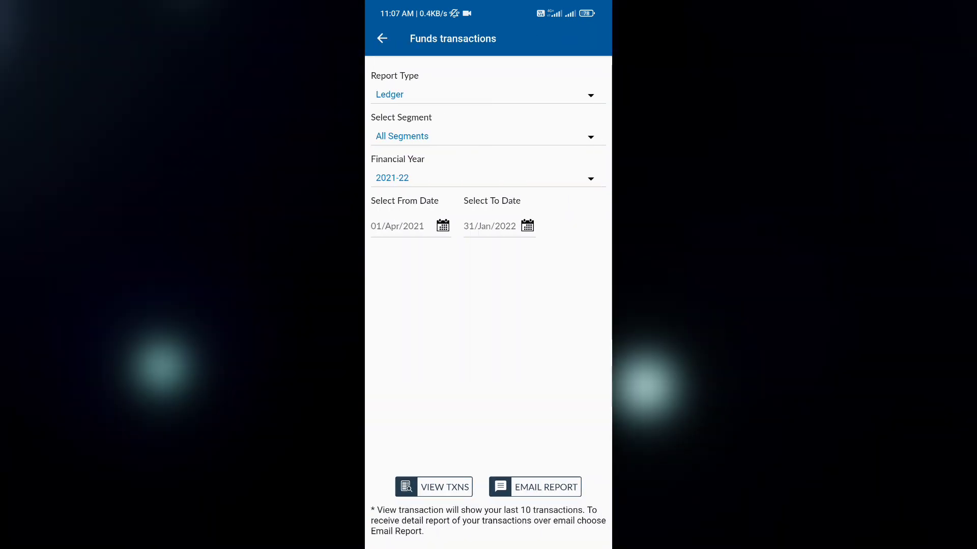
click(382, 39)
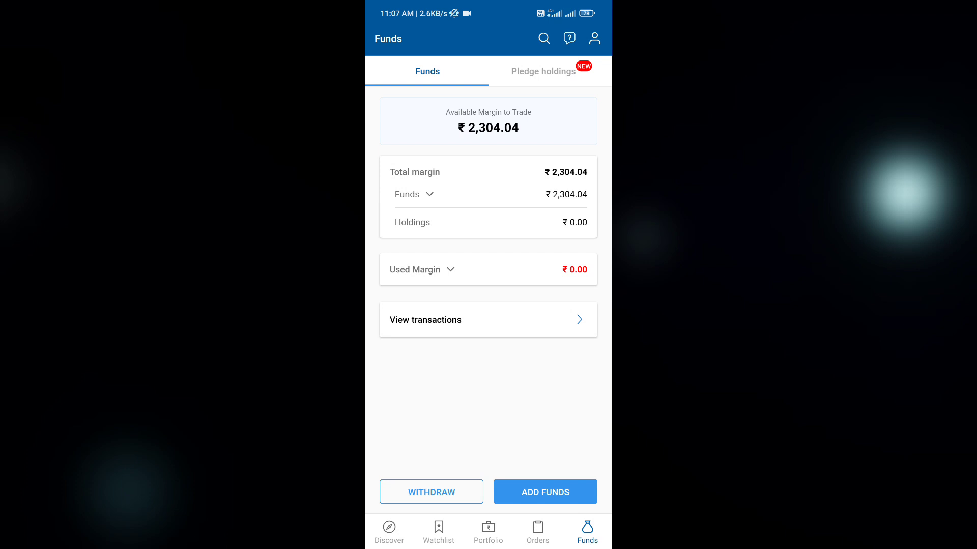
- Reopen the ledger report form, then return to the Funds overview
click(487, 320)
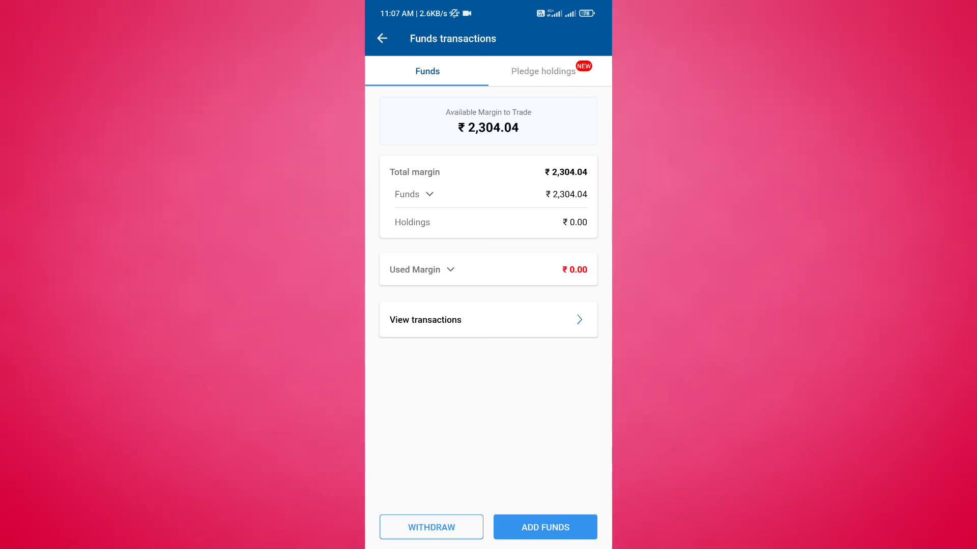
click(488, 320)
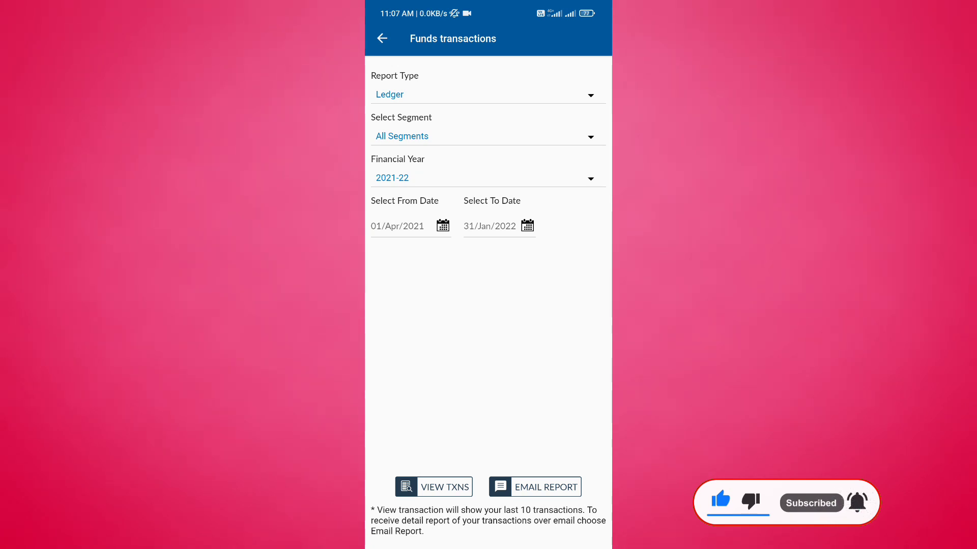
click(382, 39)
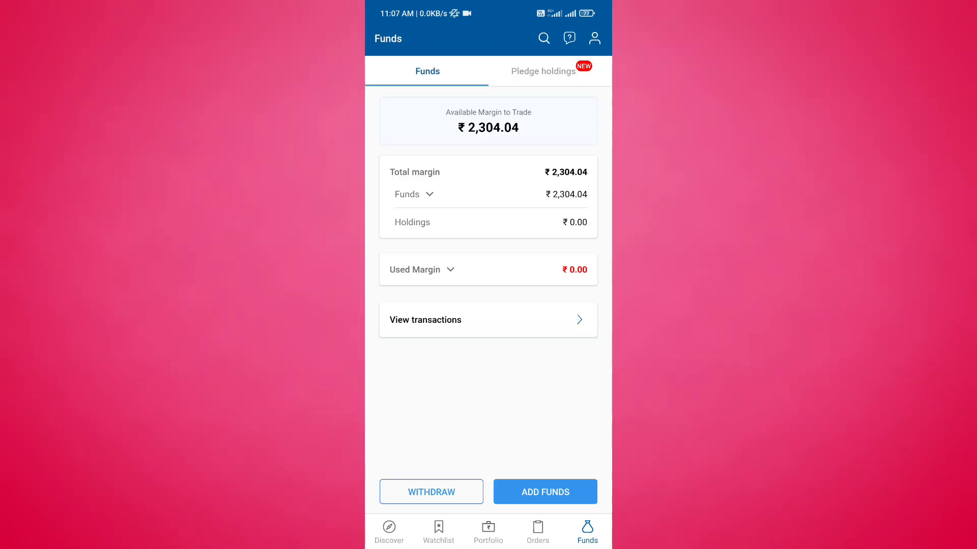